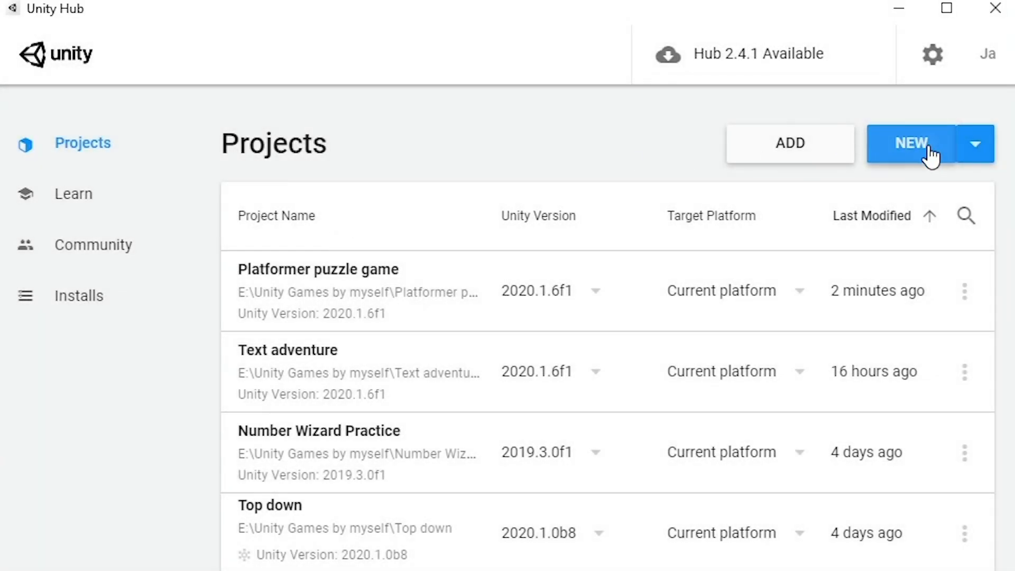
# Step: Create a new 2D Unity project named Glooby from Unity Hub
pyautogui.click(909, 143)
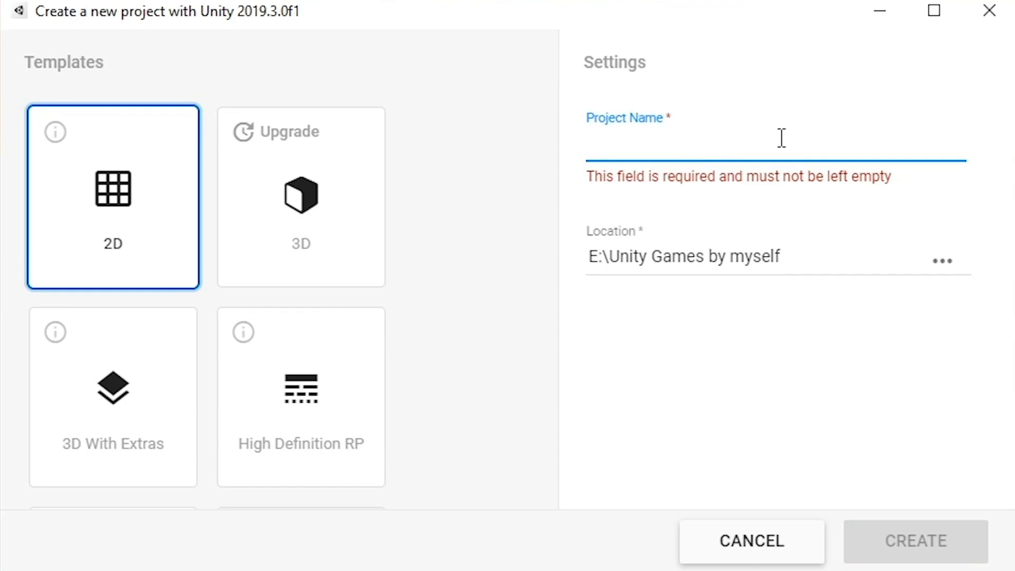
pyautogui.write('Glooby')
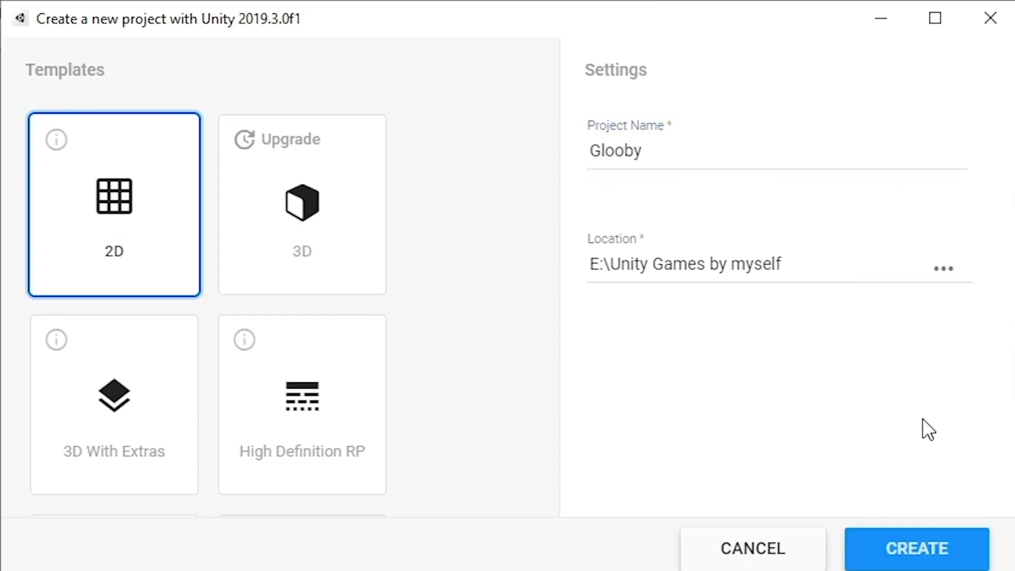
pyautogui.click(917, 549)
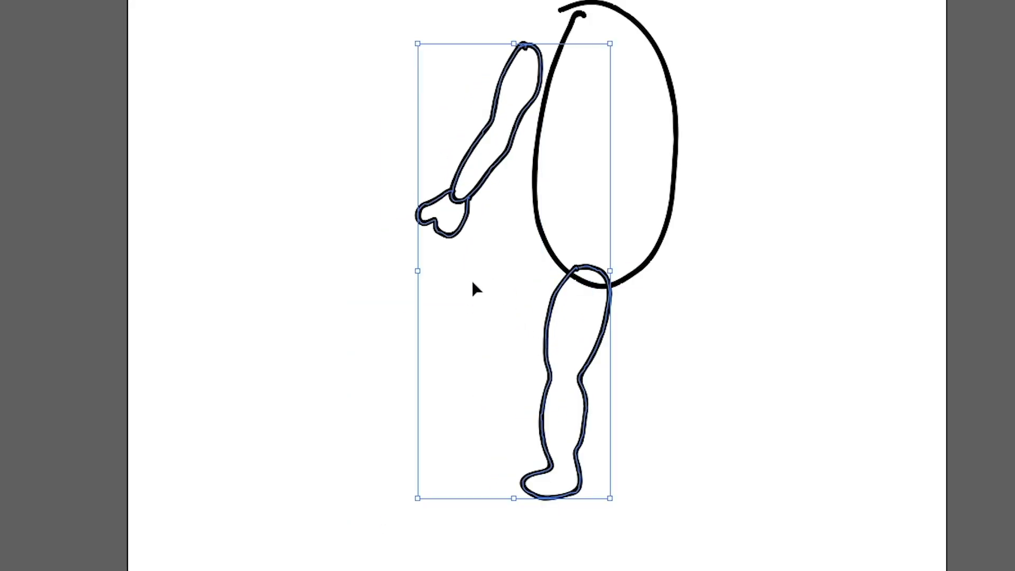
# Step: Select the drawn arm and leg shapes beside the bean's oval body
pyautogui.click(477, 5)
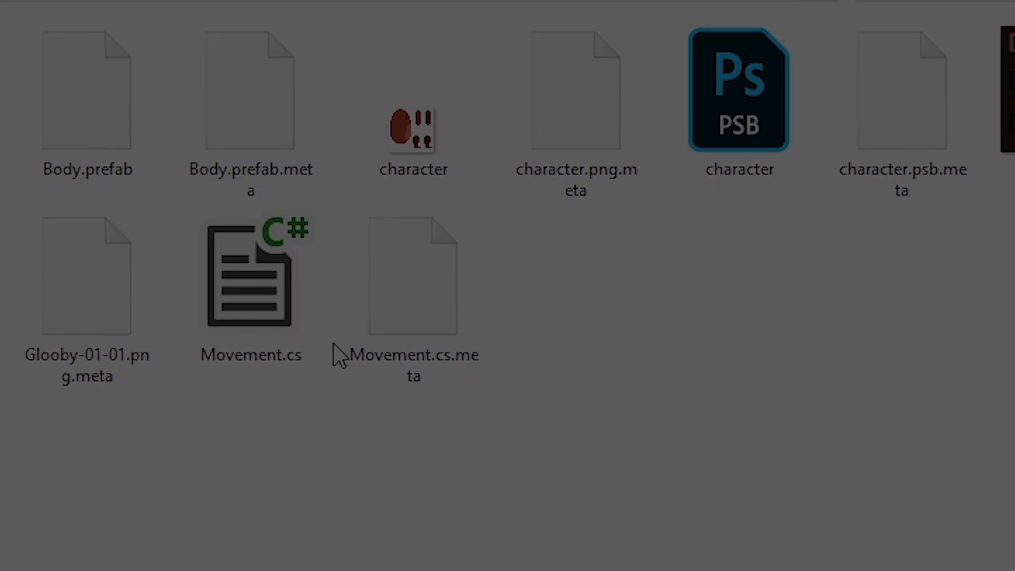
# Step: View Movement.cs in Visual Studio at its Puzzle trigger enter/exit speed handlers
pyautogui.doubleClick(251, 275)
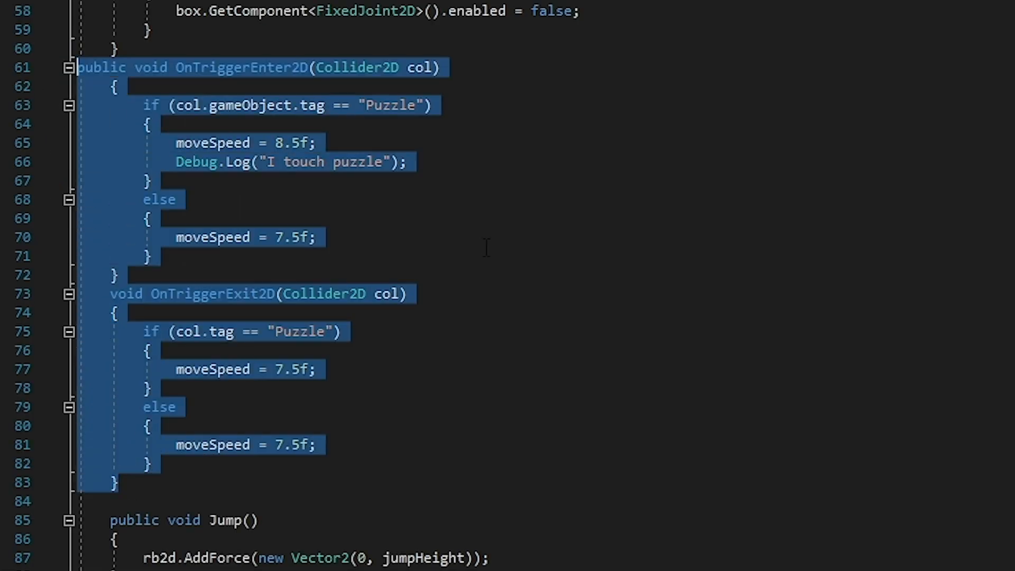
pyautogui.scroll(3)
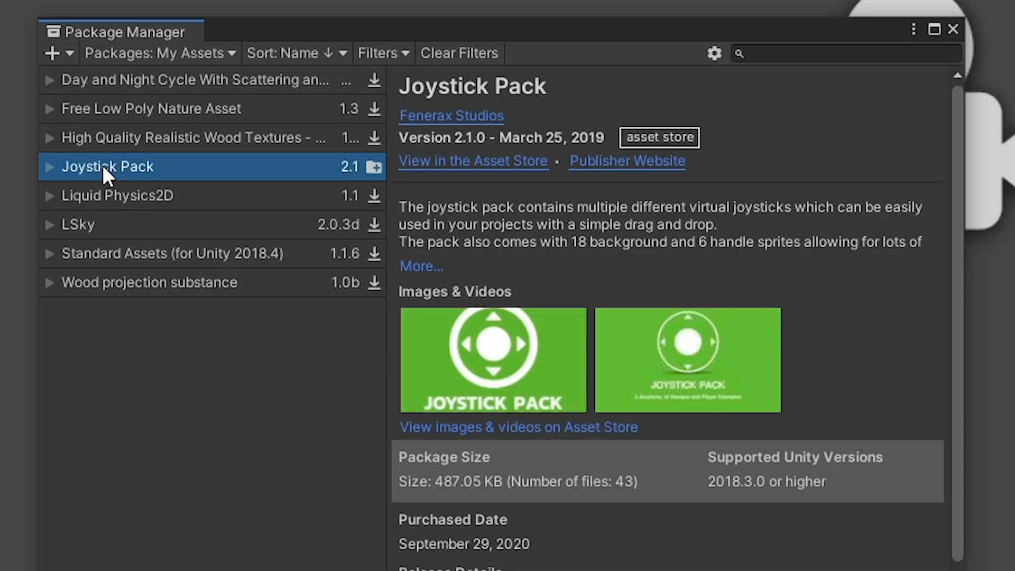
pyautogui.moveTo(476, 172)
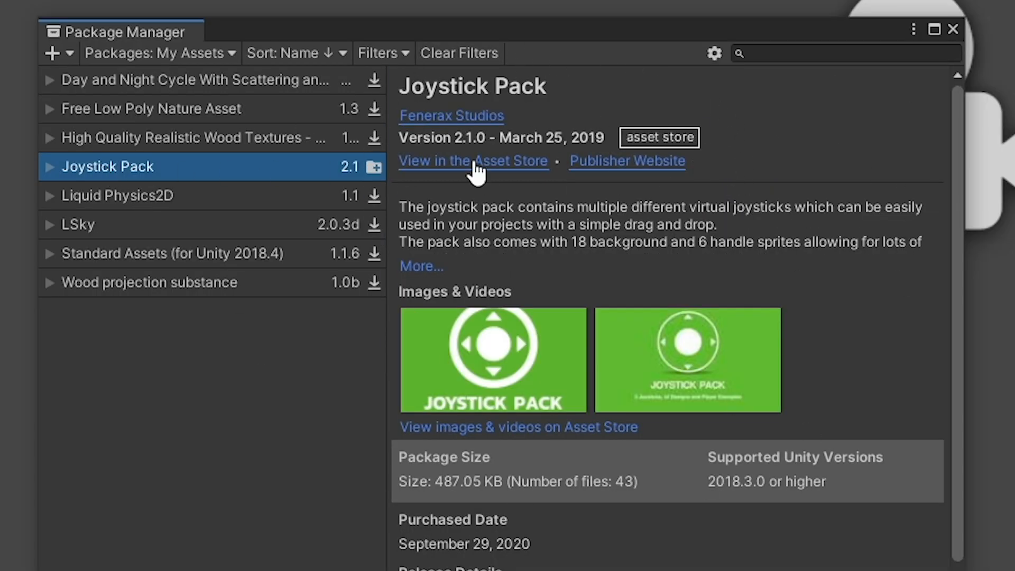
# Step: Add a Fixed Joystick to the Canvas and spike1 with a trigger Box Collider 2D
pyautogui.scroll(-3)
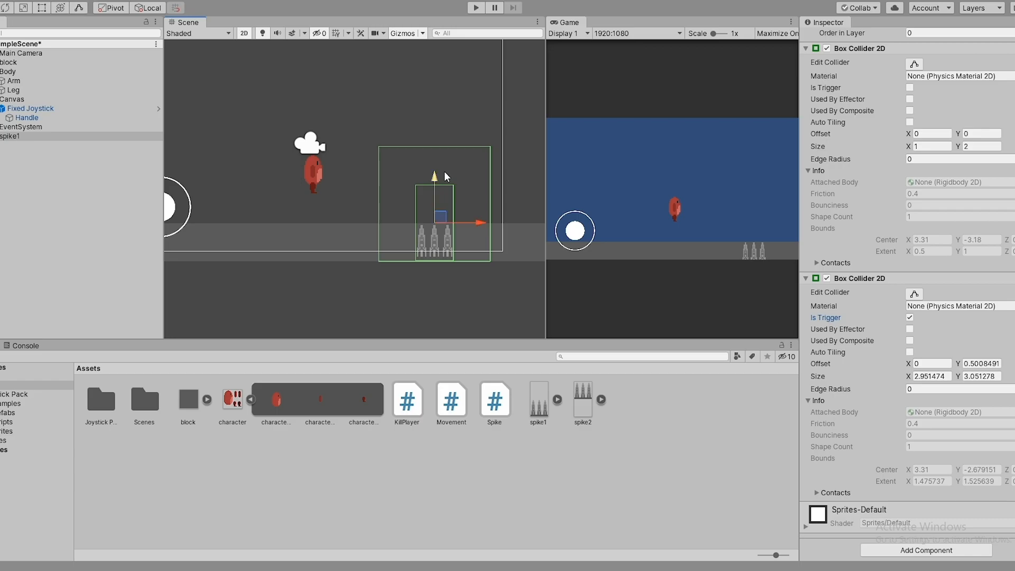
pyautogui.click(909, 317)
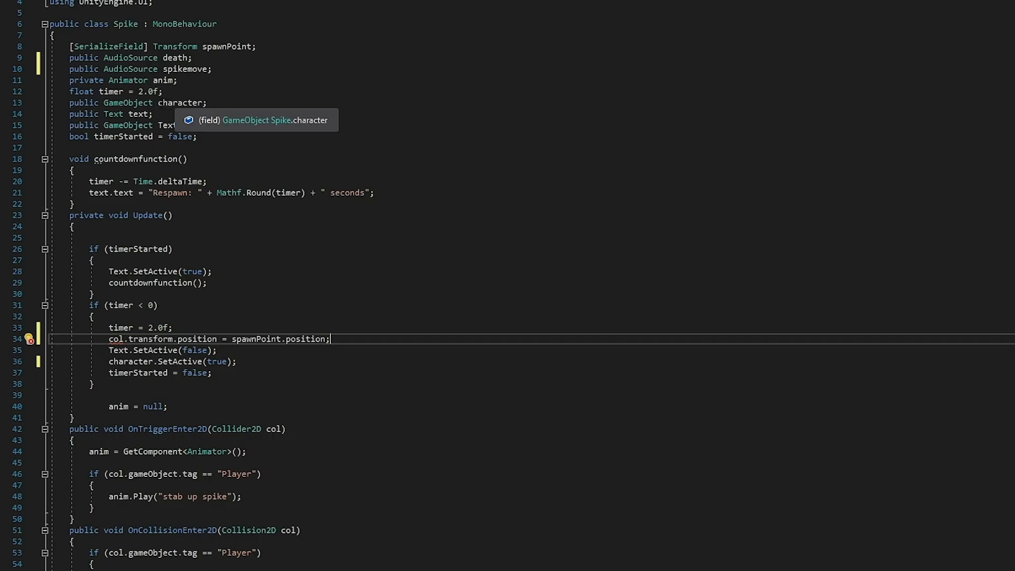
# Step: Make Spike.cs move character.transform.position to the spawn point in Update instead of on collision
pyautogui.scroll(-3)
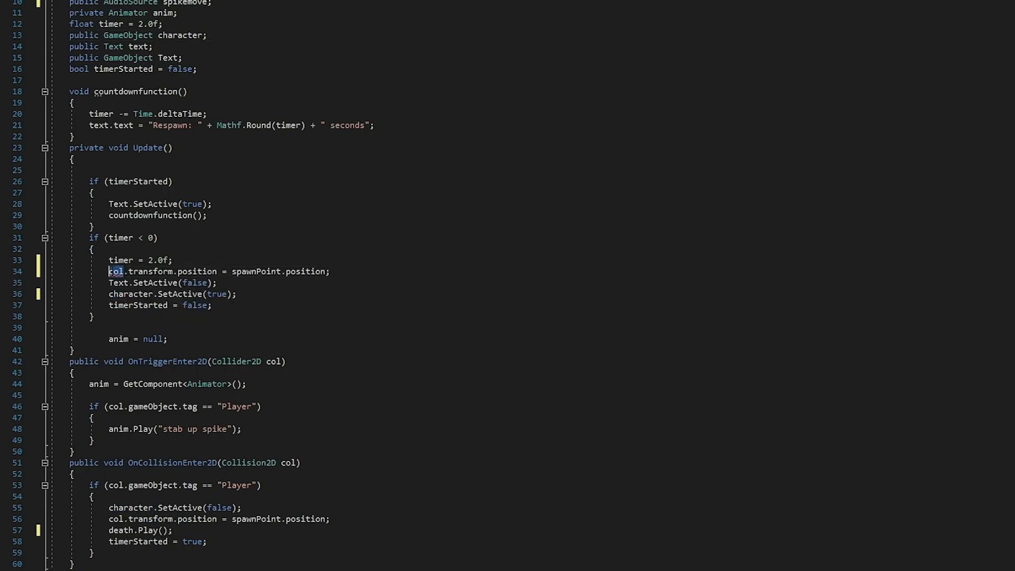
pyautogui.write('character')
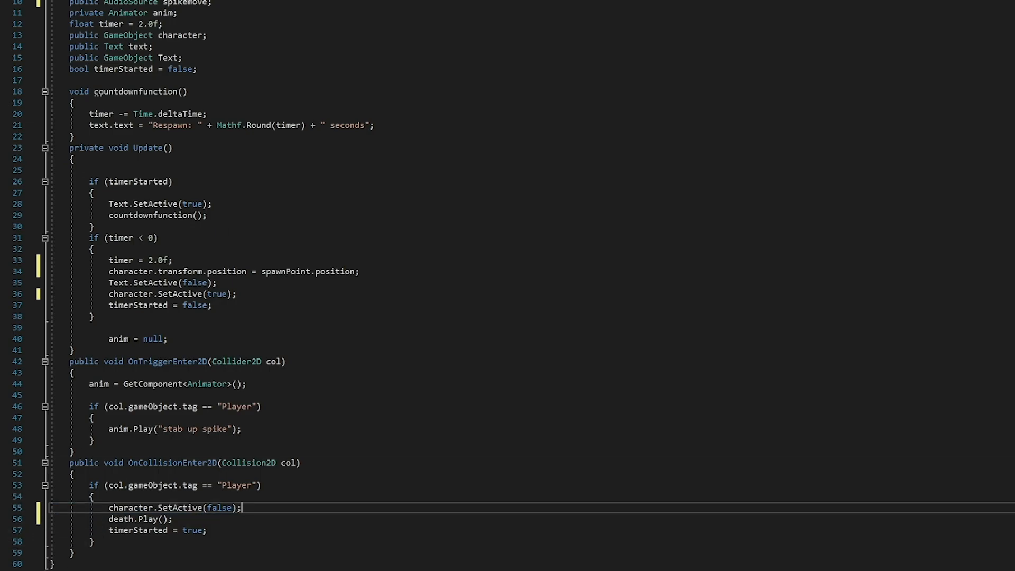
pyautogui.click(13, 3)
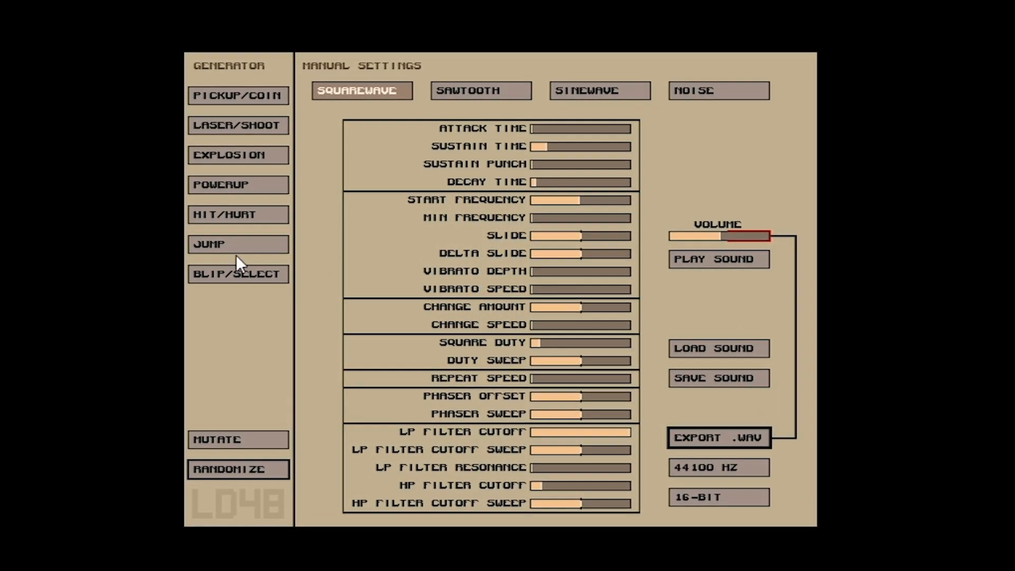
# Step: Generate a jump sound effect with SFXR's JUMP generator
pyautogui.click(717, 90)
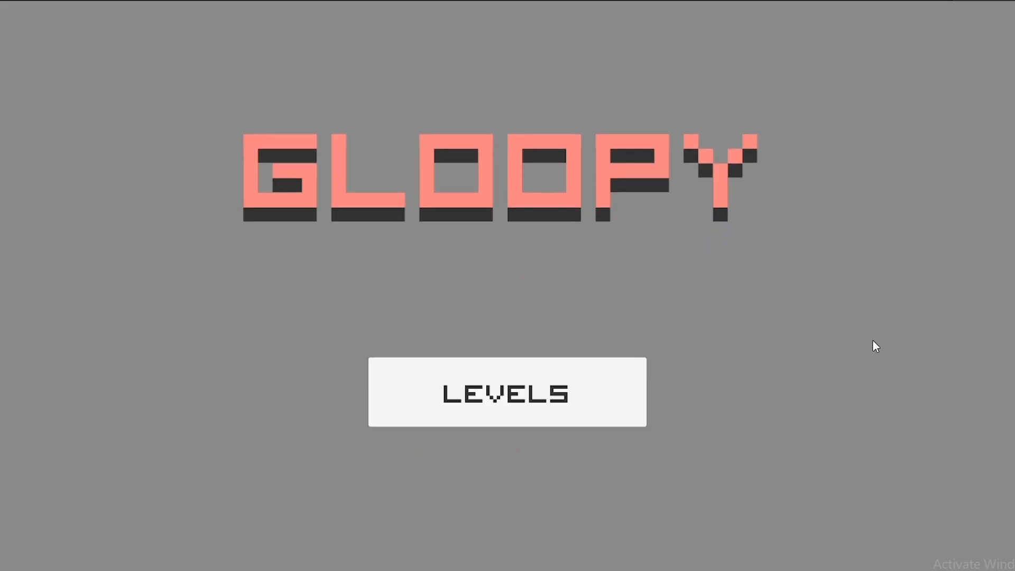
# Step: Test the GLOOPY main menu in Play mode by choosing the LEVELS button
pyautogui.click(506, 392)
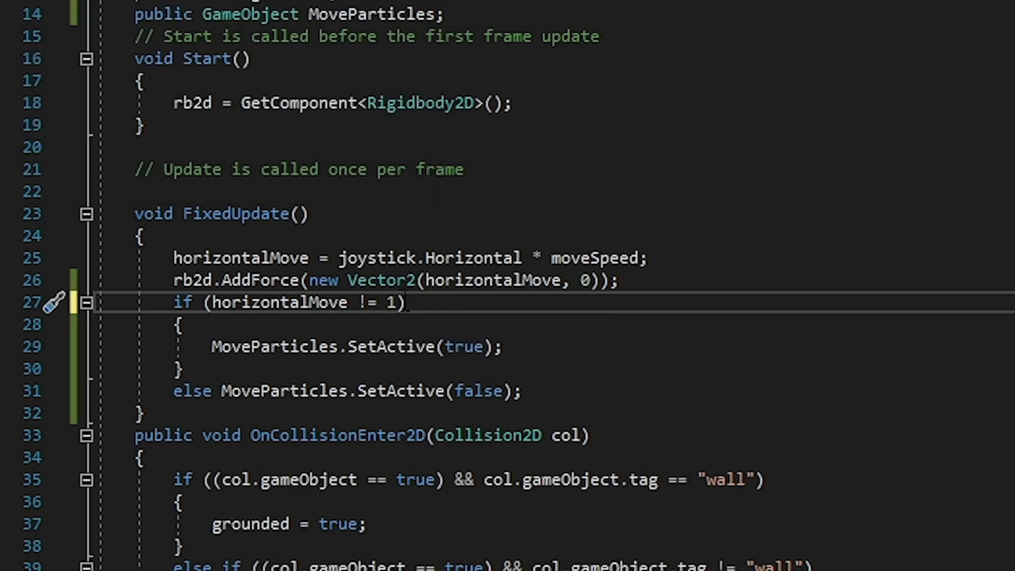
# Step: Change the FixedUpdate condition to horizontalMove != 0 so MoveParticles only plays while moving
pyautogui.write('0')
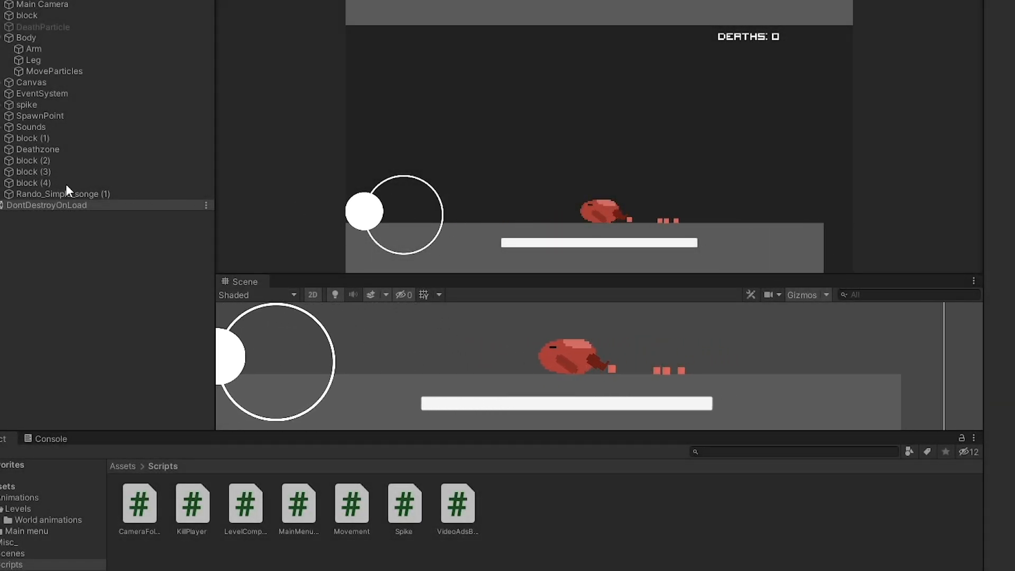
# Step: Play the level with MoveParticles dust under Body and a DEATHS: 0 counter
pyautogui.doubleClick(138, 504)
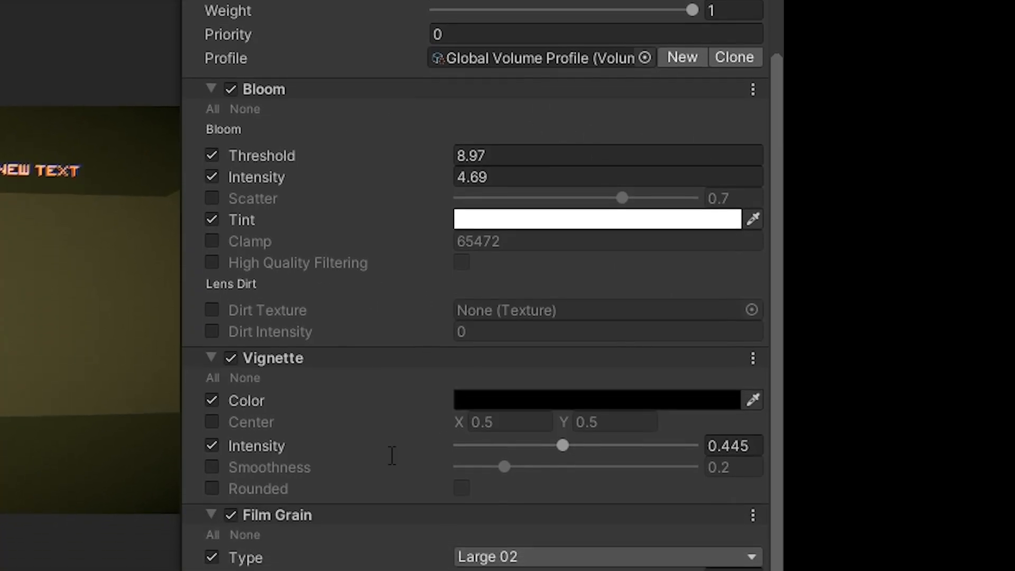
# Step: Review the Global Volume overrides: bloom threshold 8.97, intensity 4.69, vignette, film grain, chromatic aberration, panini projection, channel mixer
pyautogui.scroll(-3)
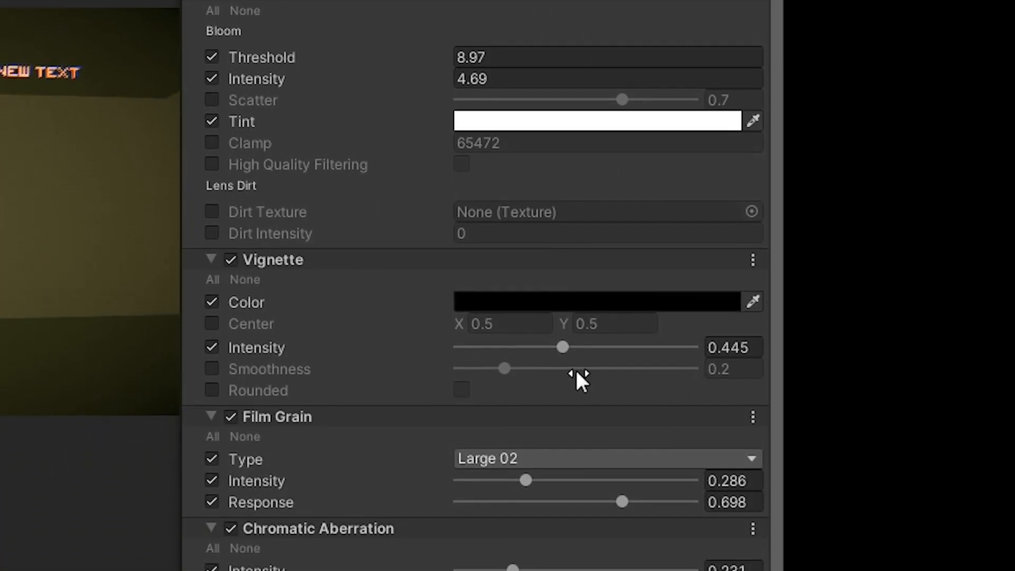
pyautogui.scroll(-3)
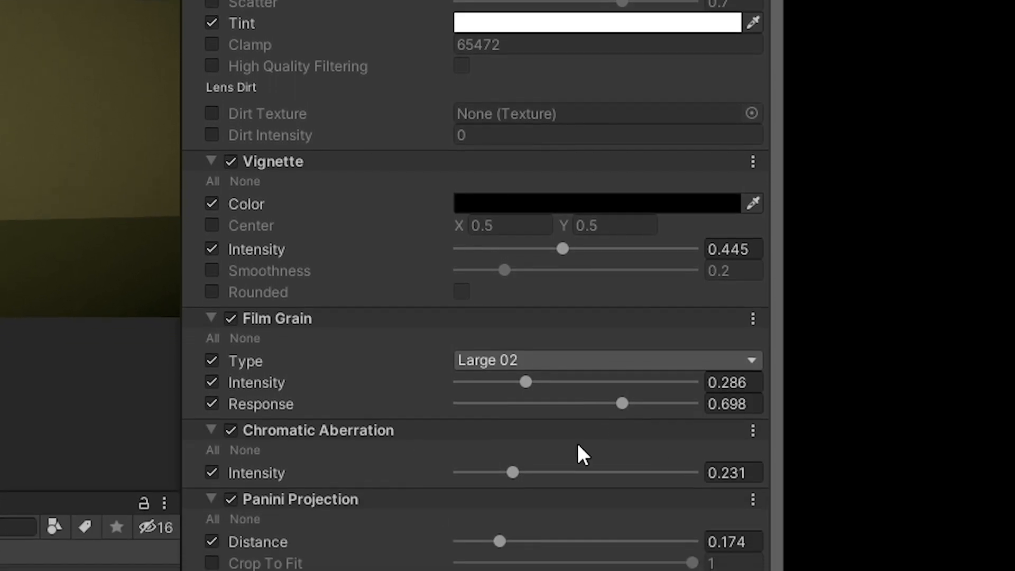
pyautogui.scroll(-3)
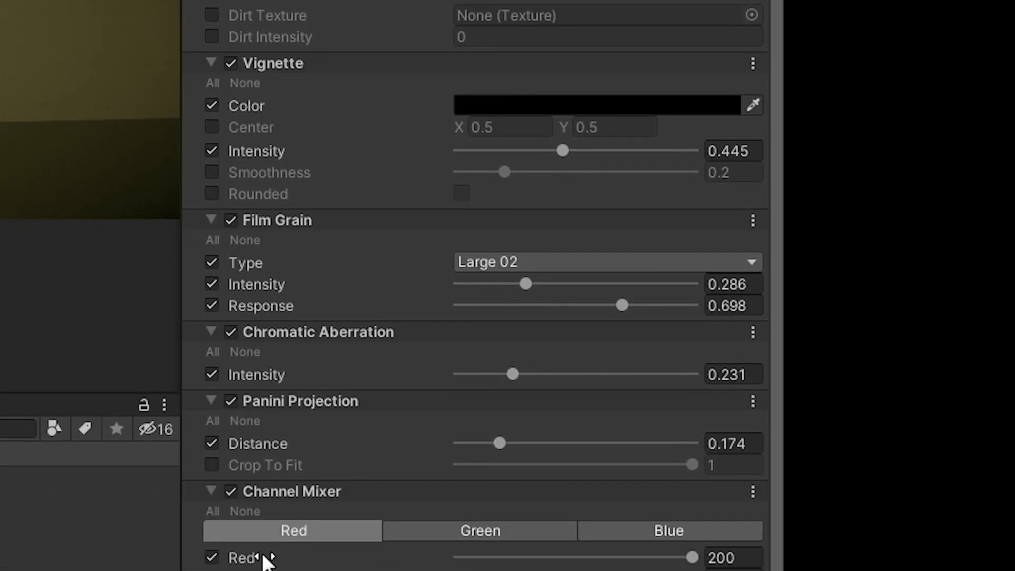
pyautogui.scroll(-3)
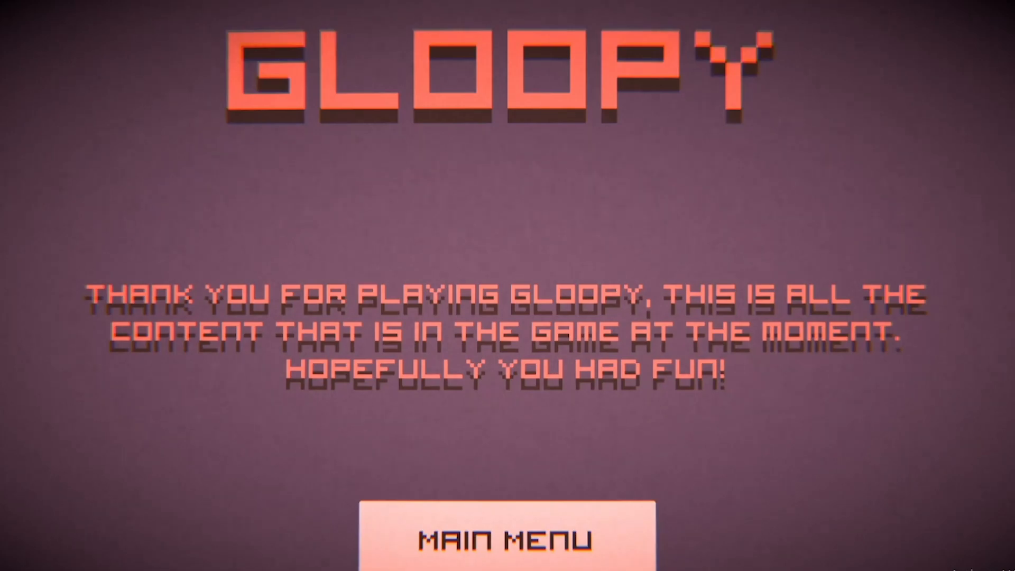
pyautogui.moveTo(620, 9)
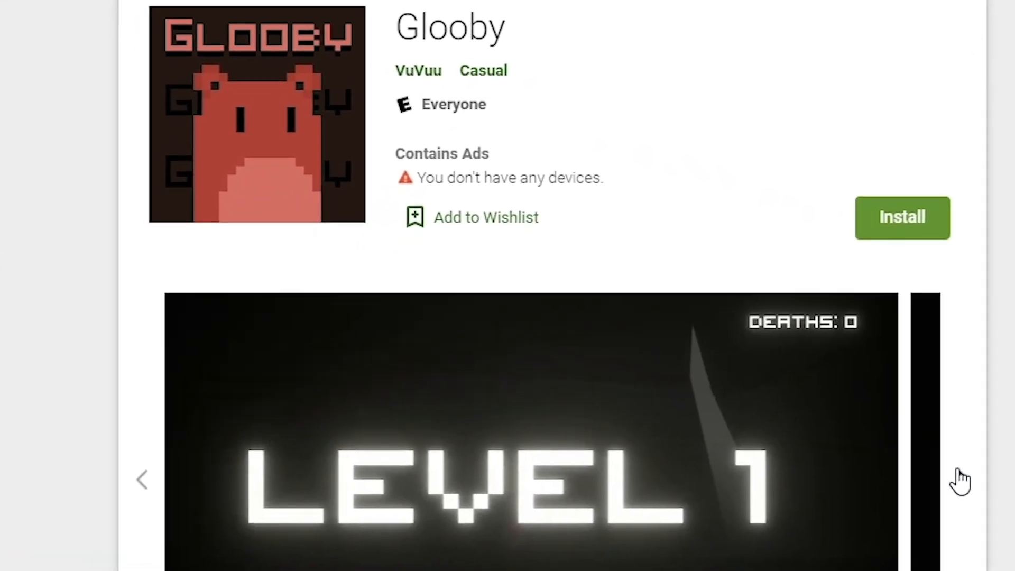
# Step: Scroll the Glooby listing past What's New to version 0.4 details and VuVuu's Don't Kill Jeff
pyautogui.scroll(-3)
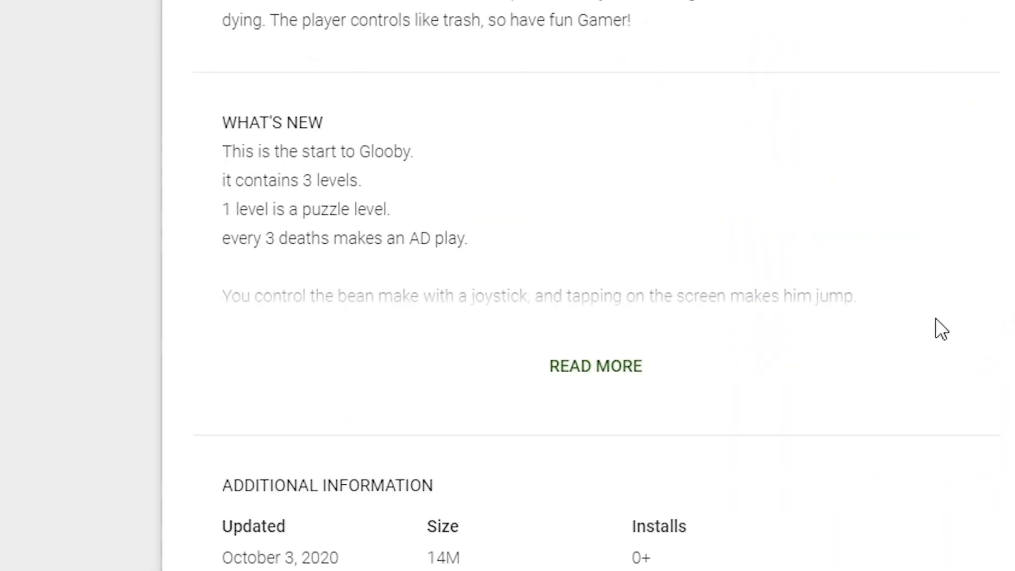
pyautogui.scroll(-3)
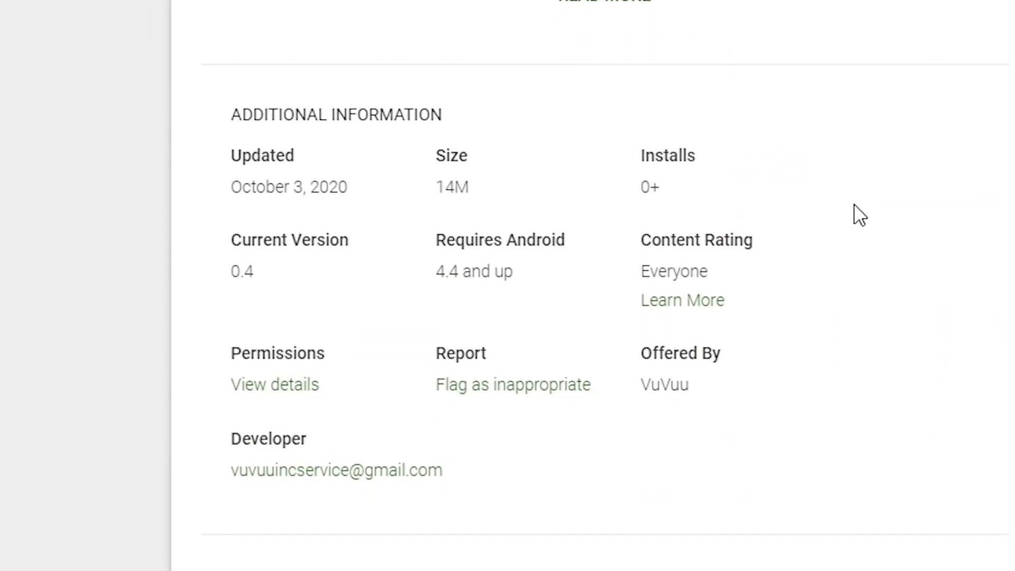
pyautogui.scroll(-3)
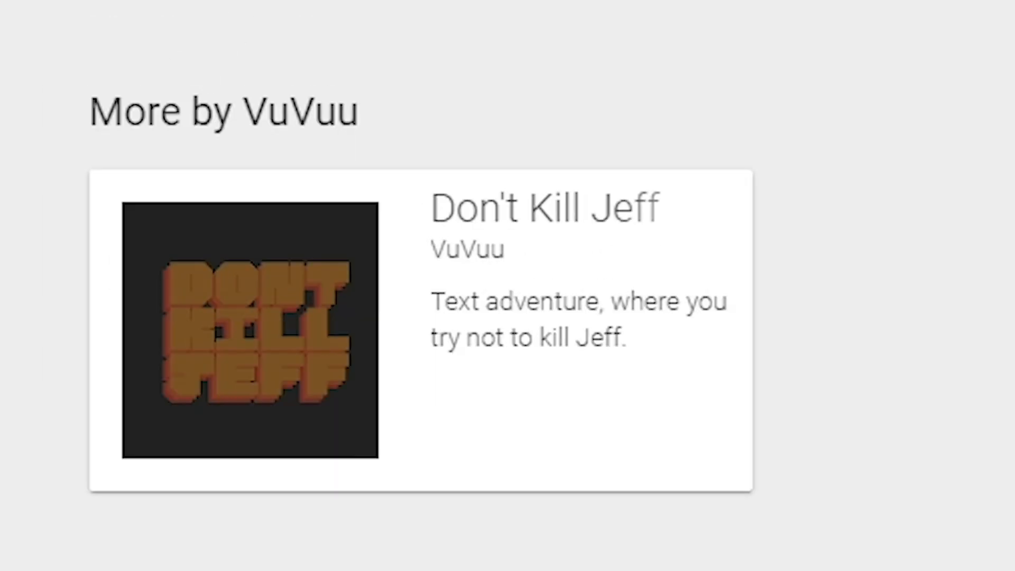